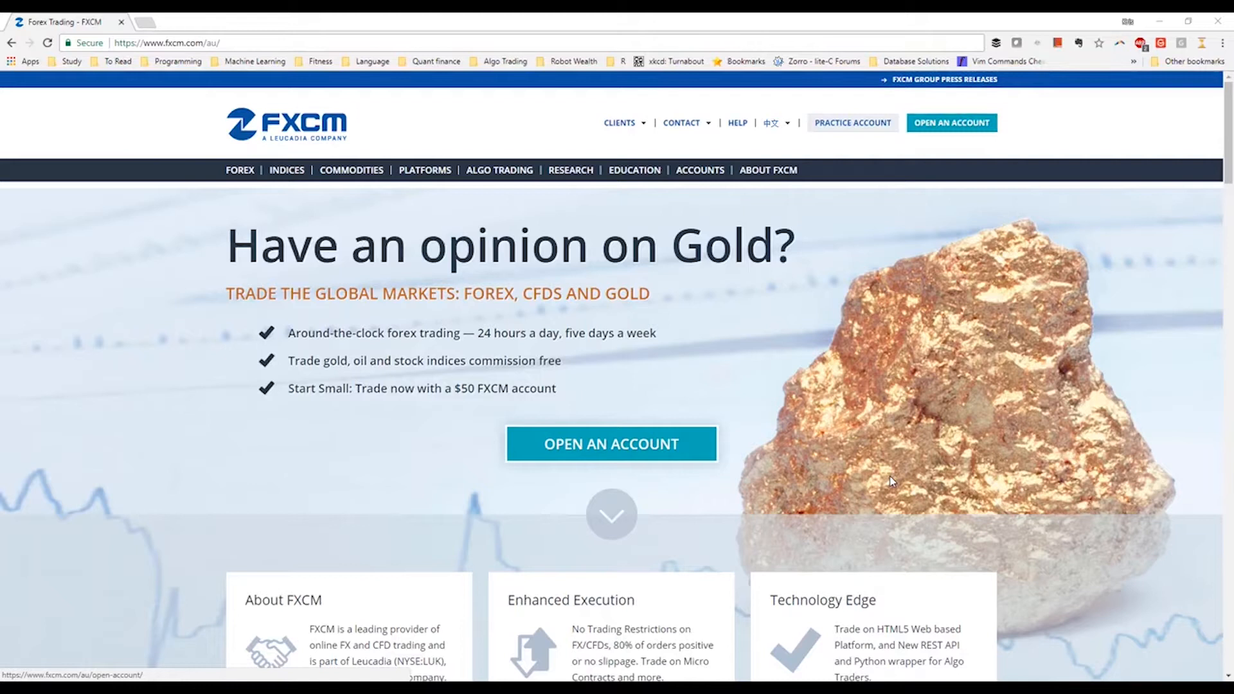
{"action": "mouse_move", "coordinate": [920, 474]}
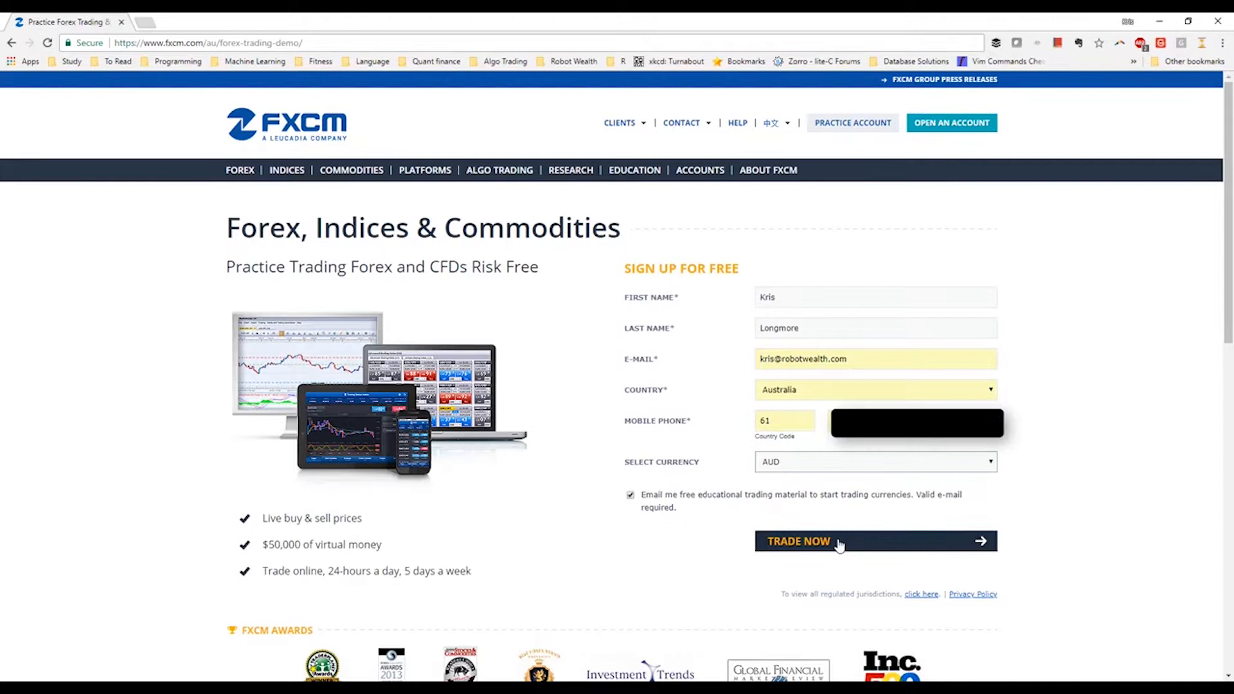
Step: Submit the FXCM practice-account registration and wait for the demo login and password
{"action": "left_click", "coordinate": [798, 542]}
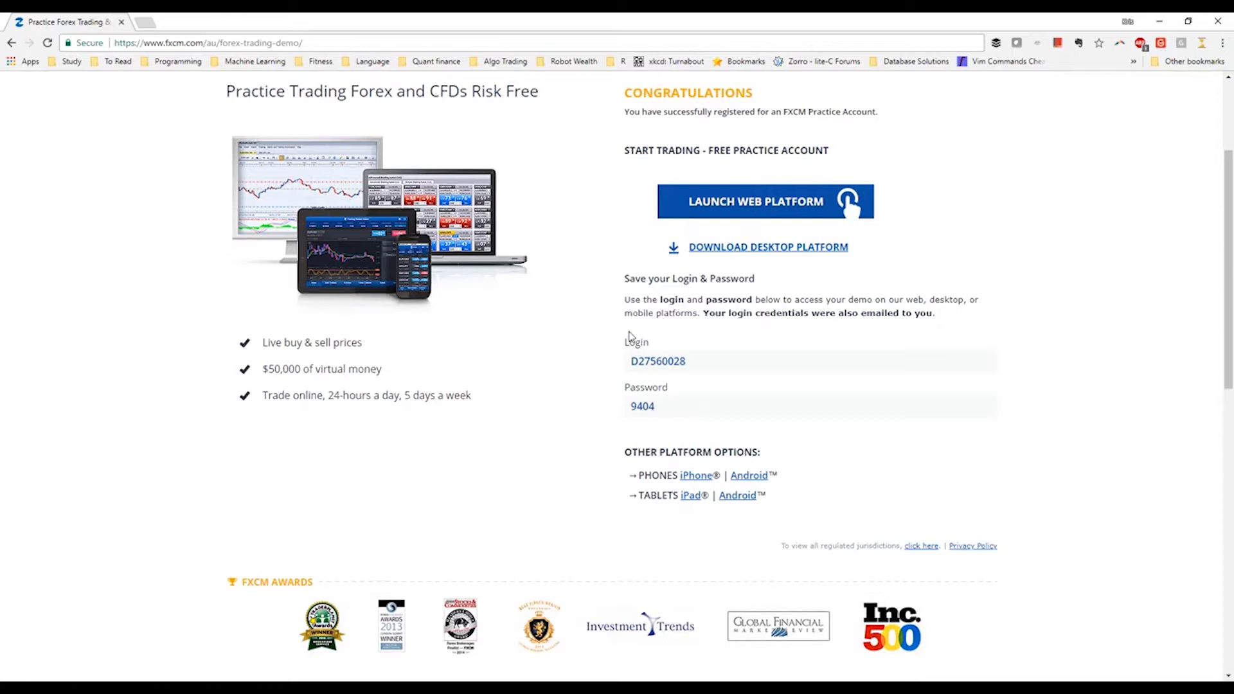
{"action": "mouse_move", "coordinate": [602, 353]}
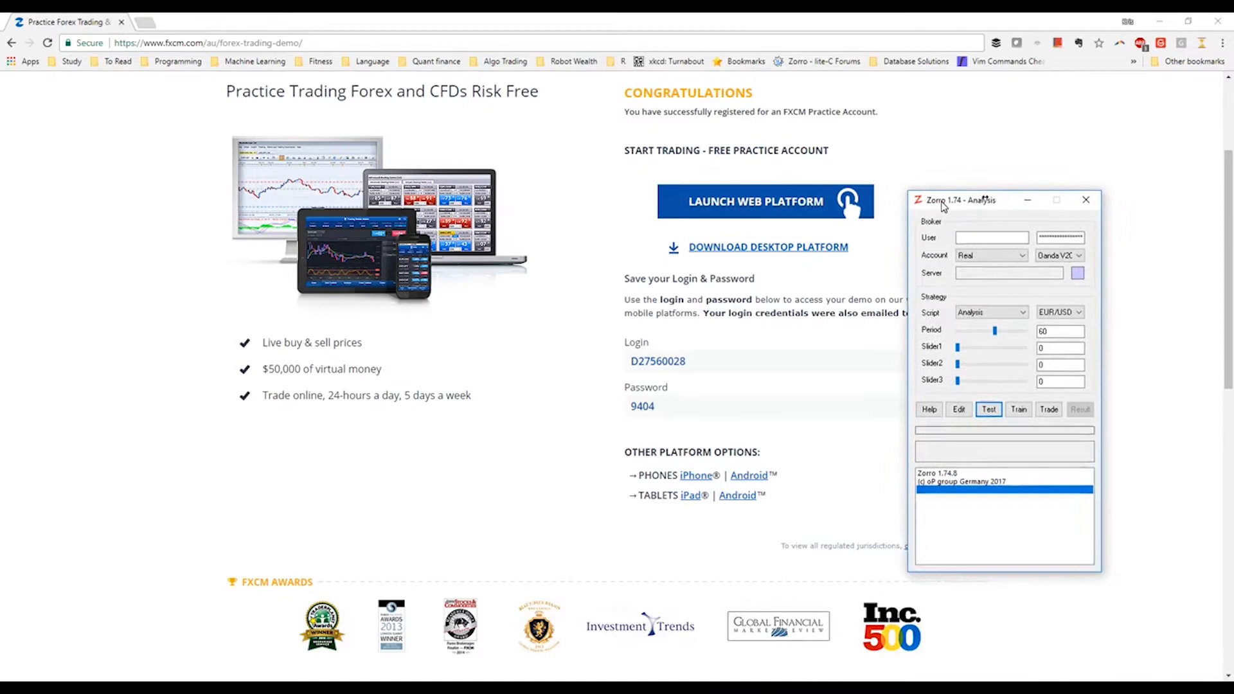
Step: Place Zorro beside the credentials and switch its account mode from Real to Demo
{"action": "left_click_drag", "start_coordinate": [960, 200], "coordinate": [968, 146]}
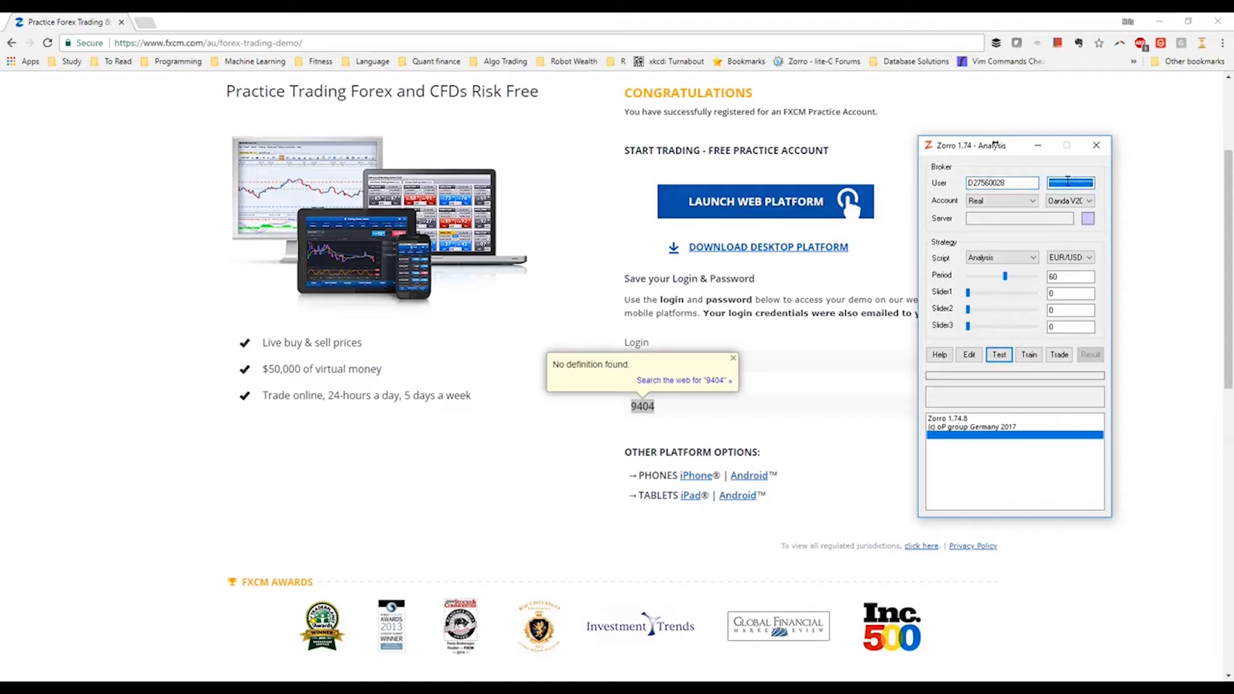
{"action": "left_click", "coordinate": [1000, 200]}
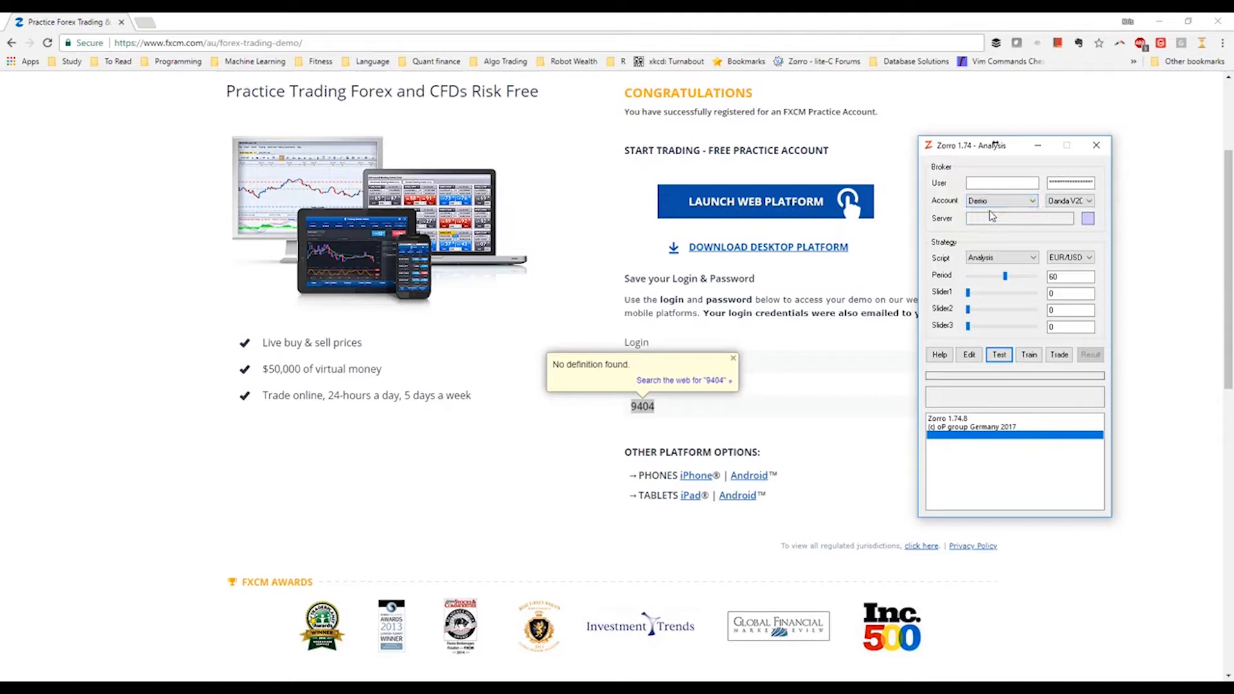
{"action": "left_click", "coordinate": [1068, 201]}
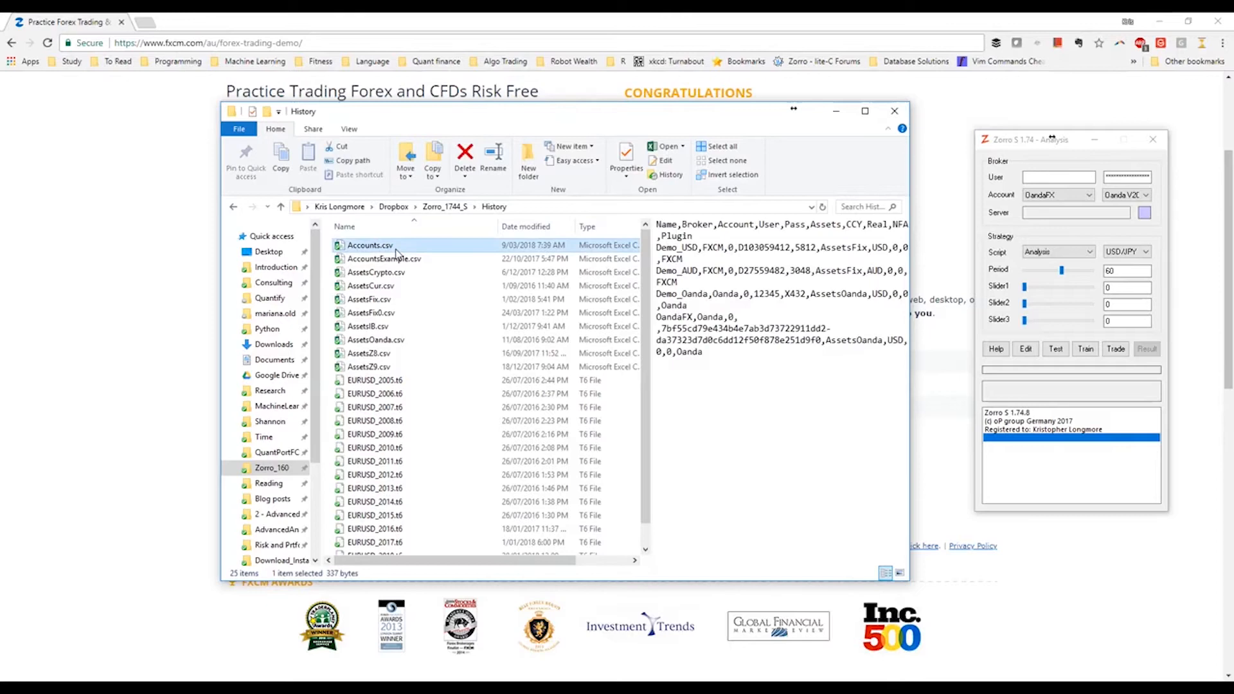
Step: Add a new FXCM_Demo account row below the OandaFX row in Accounts.csv
{"action": "double_click", "coordinate": [369, 244]}
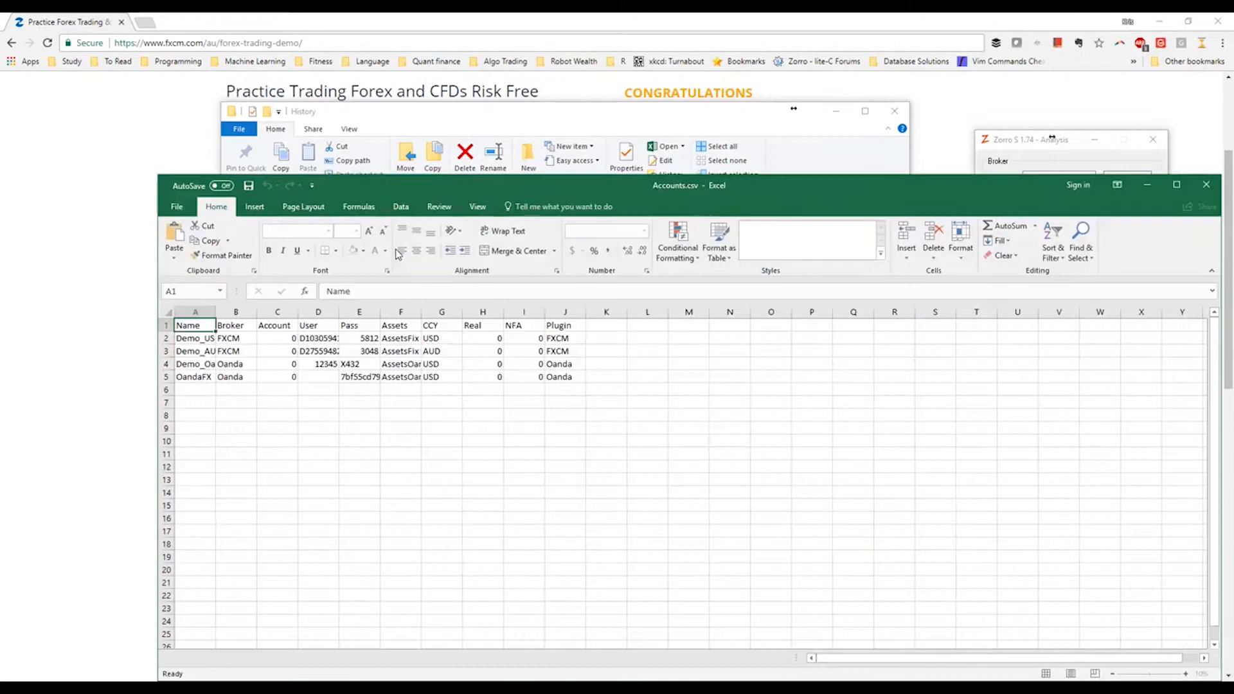
{"action": "left_click", "coordinate": [1176, 184]}
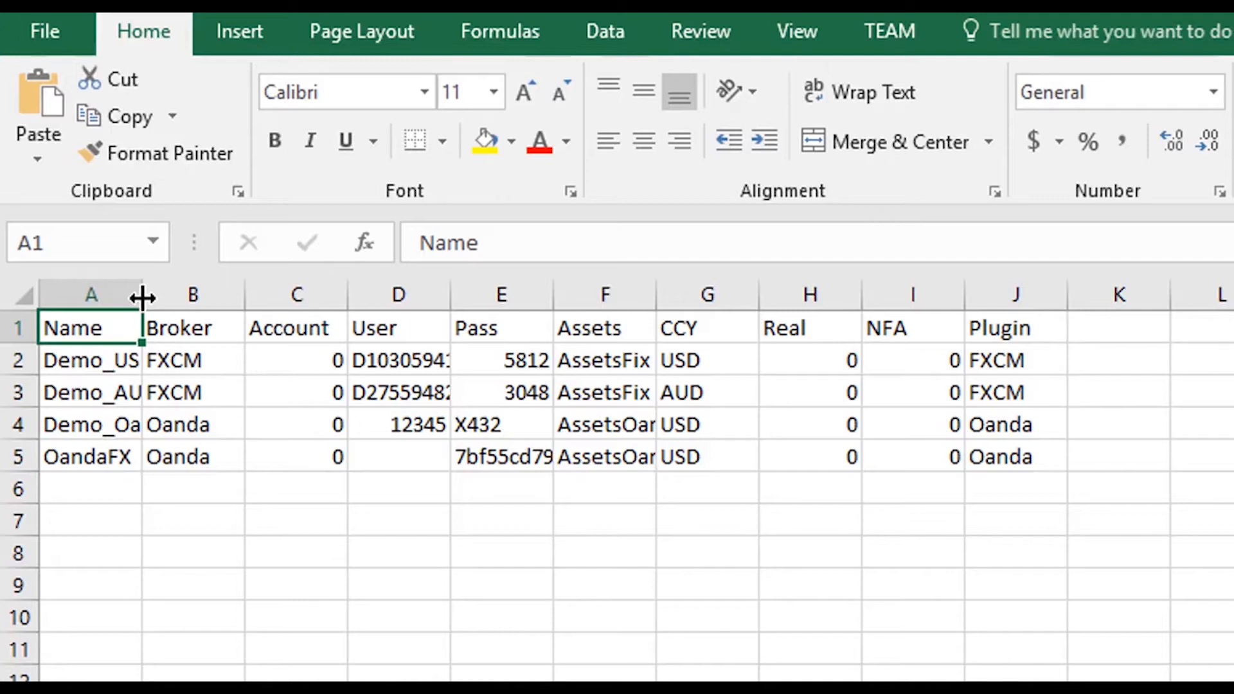
{"action": "left_click", "coordinate": [90, 489]}
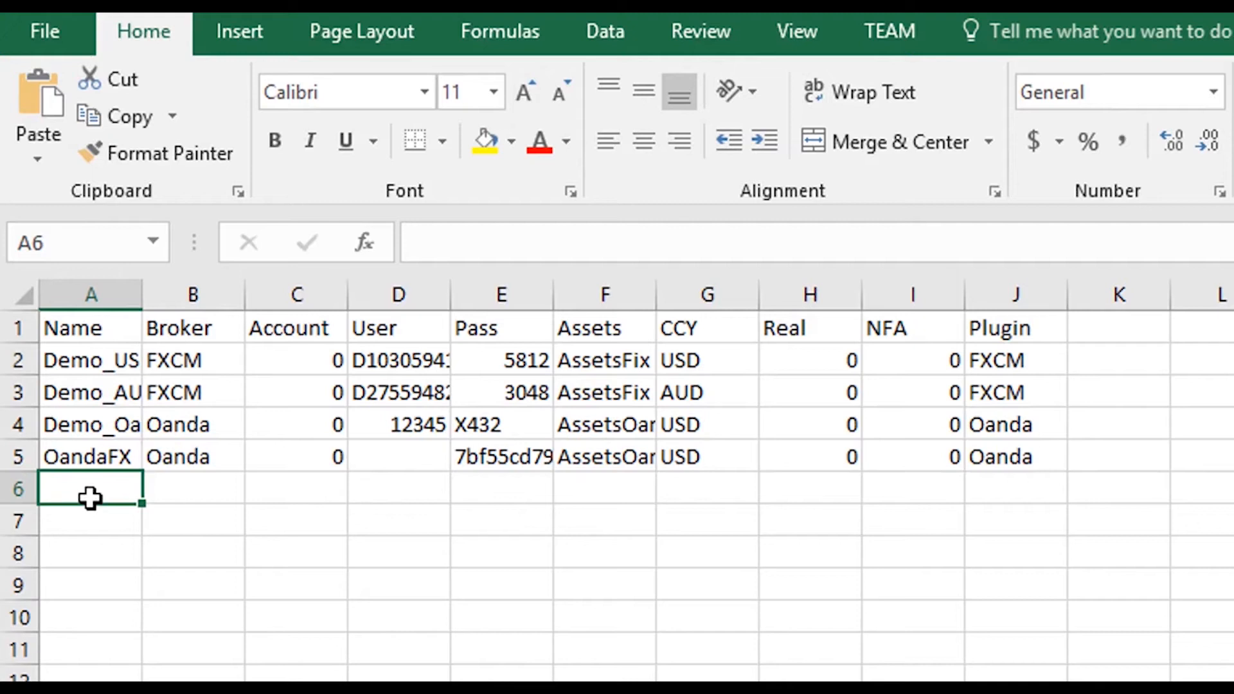
{"action": "type", "text": "FXCM_Demo"}
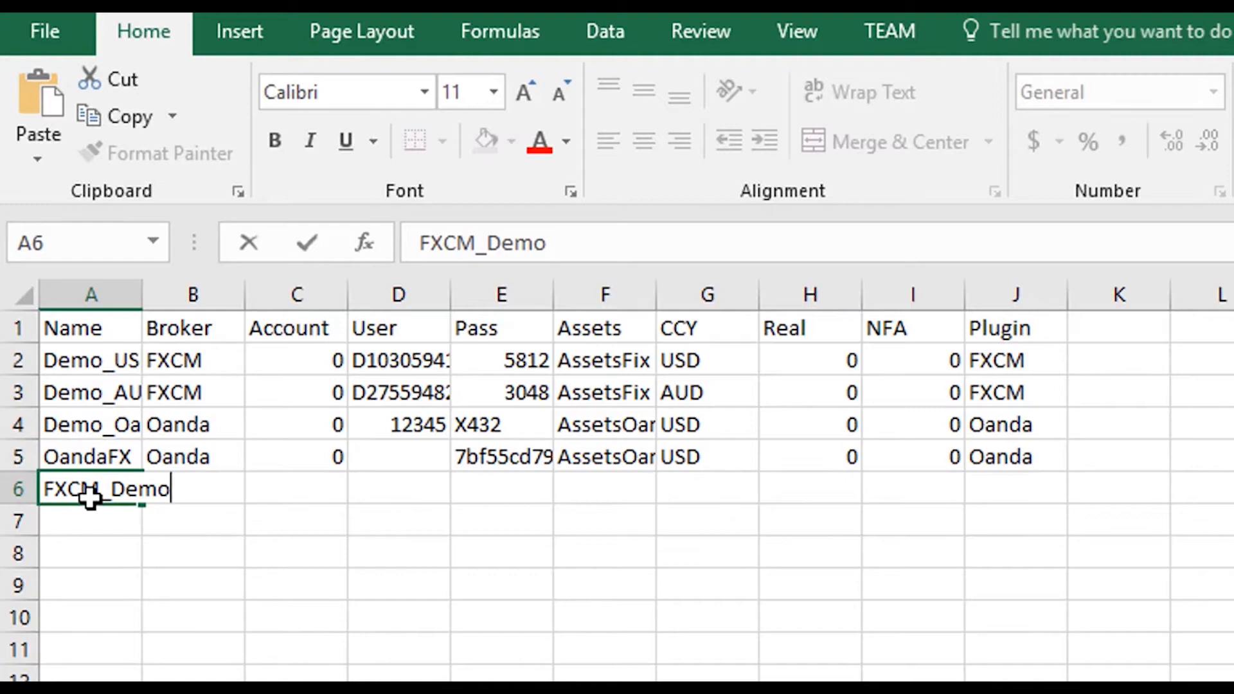
{"action": "key", "text": "Tab"}
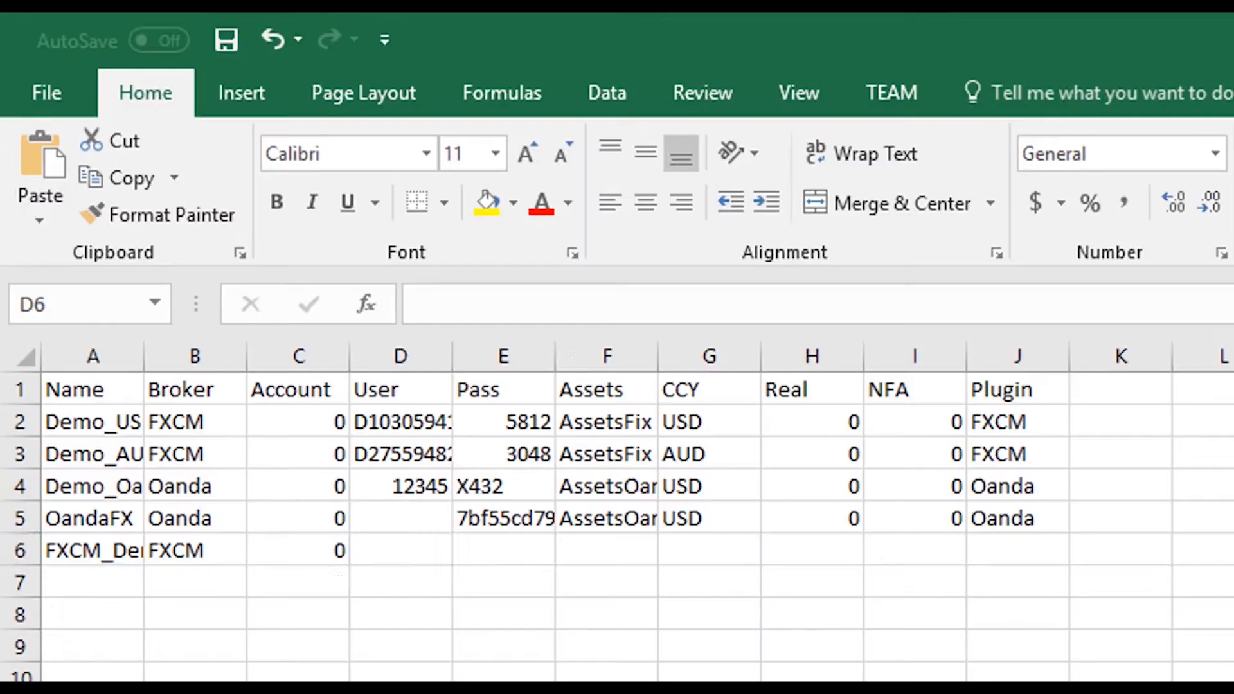
{"action": "key", "text": "ctrl+v"}
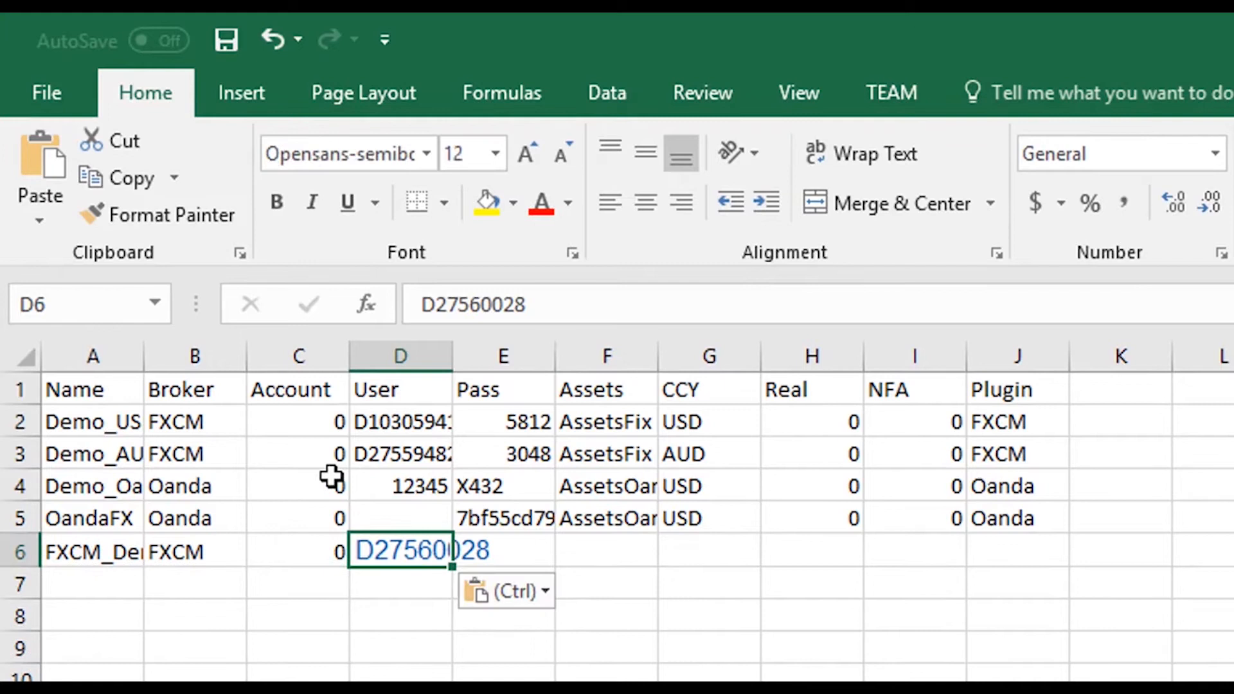
{"action": "left_click", "coordinate": [503, 550]}
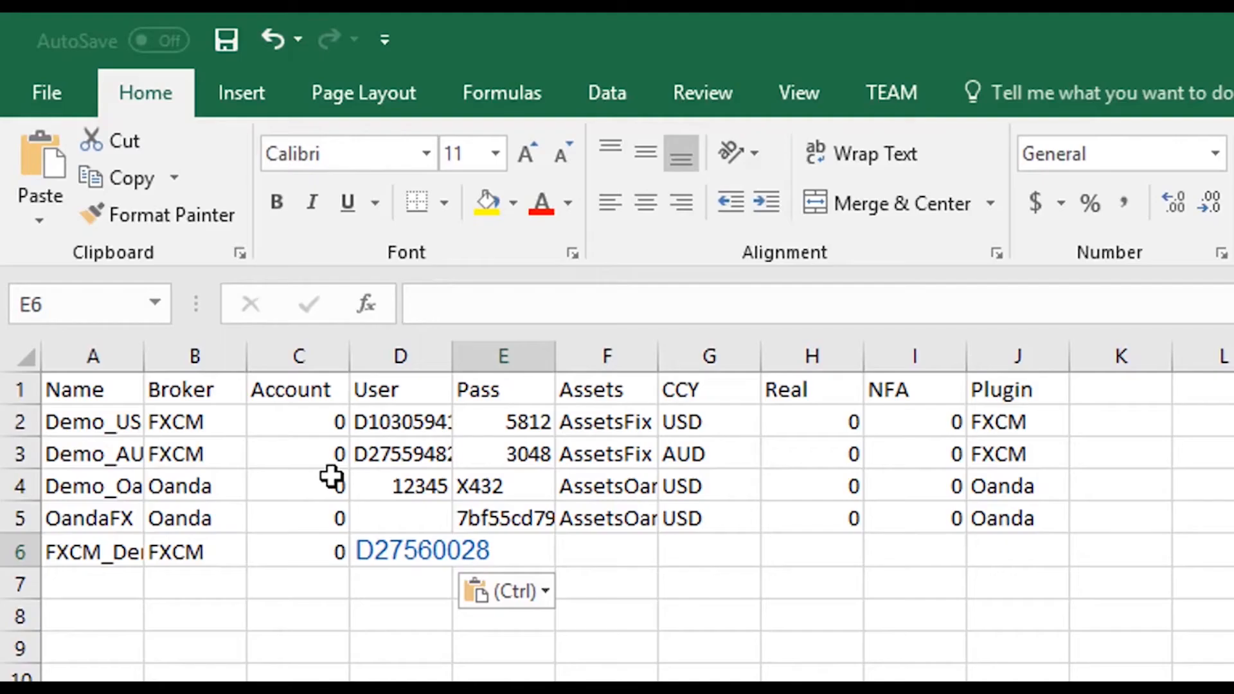
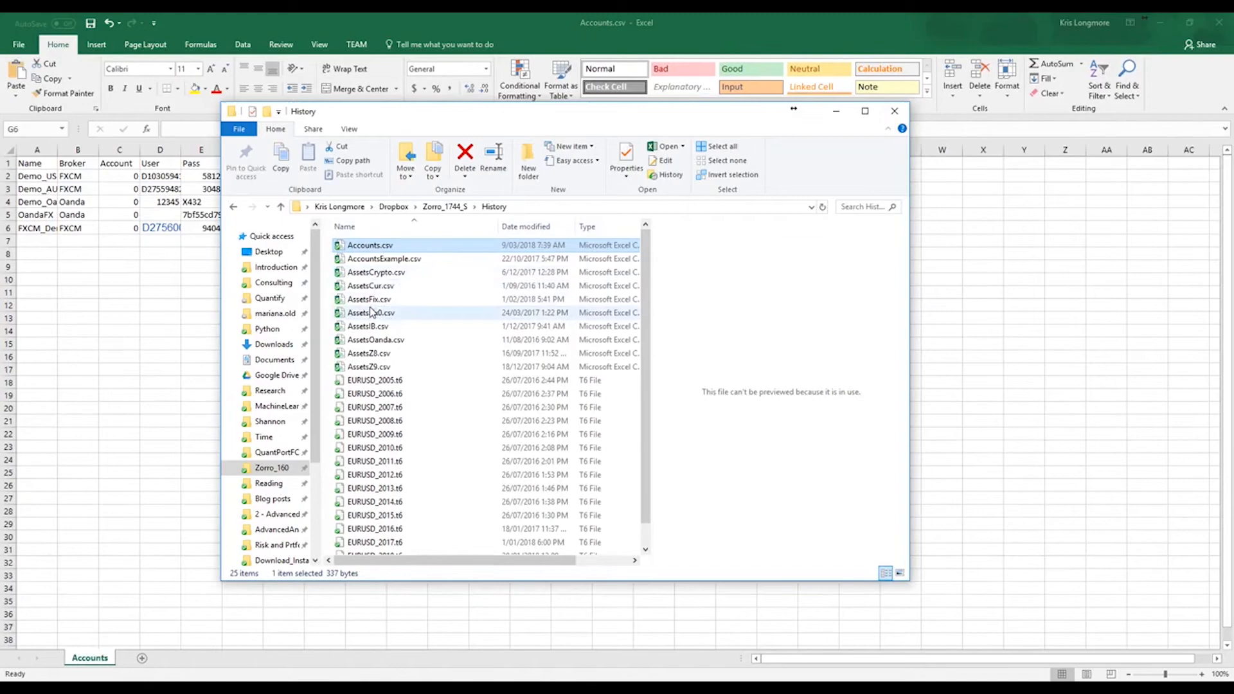
Step: Review AssetsFix.csv briefly and return to the Accounts.csv workbook
{"action": "double_click", "coordinate": [369, 299]}
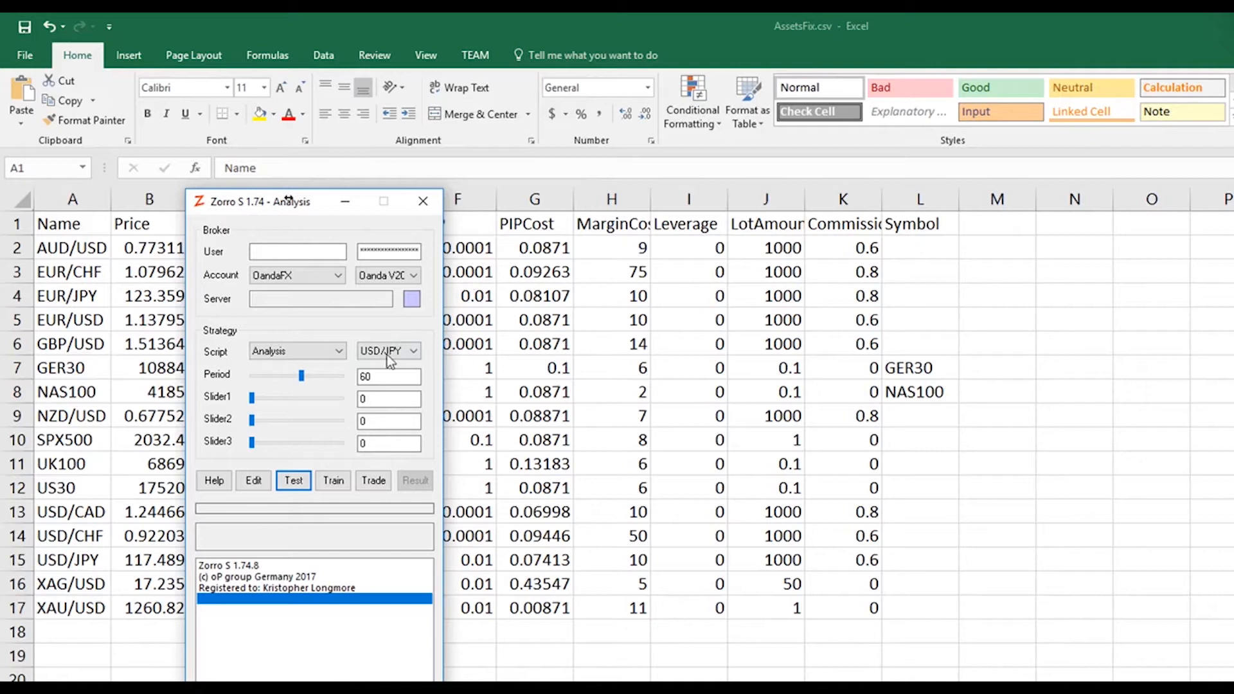
{"action": "left_click", "coordinate": [413, 350]}
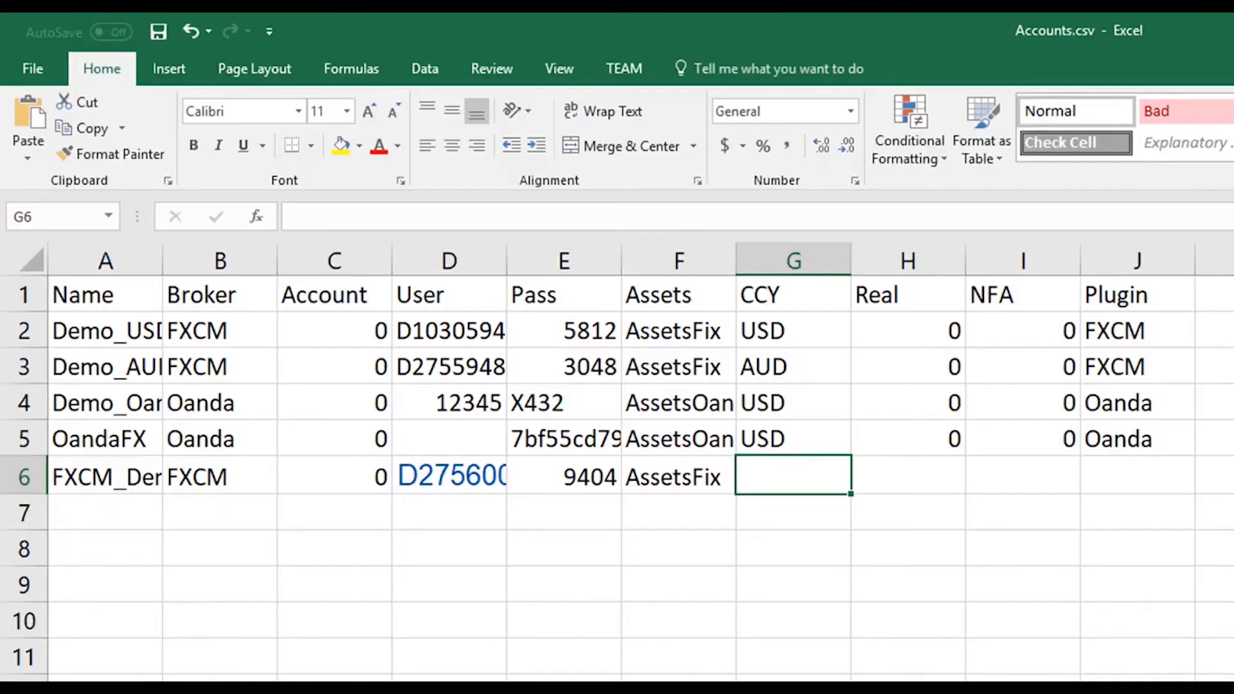
Step: Complete the FXCM_Demo row with AUD currency and a Real flag of 0
{"action": "type", "text": "AUD"}
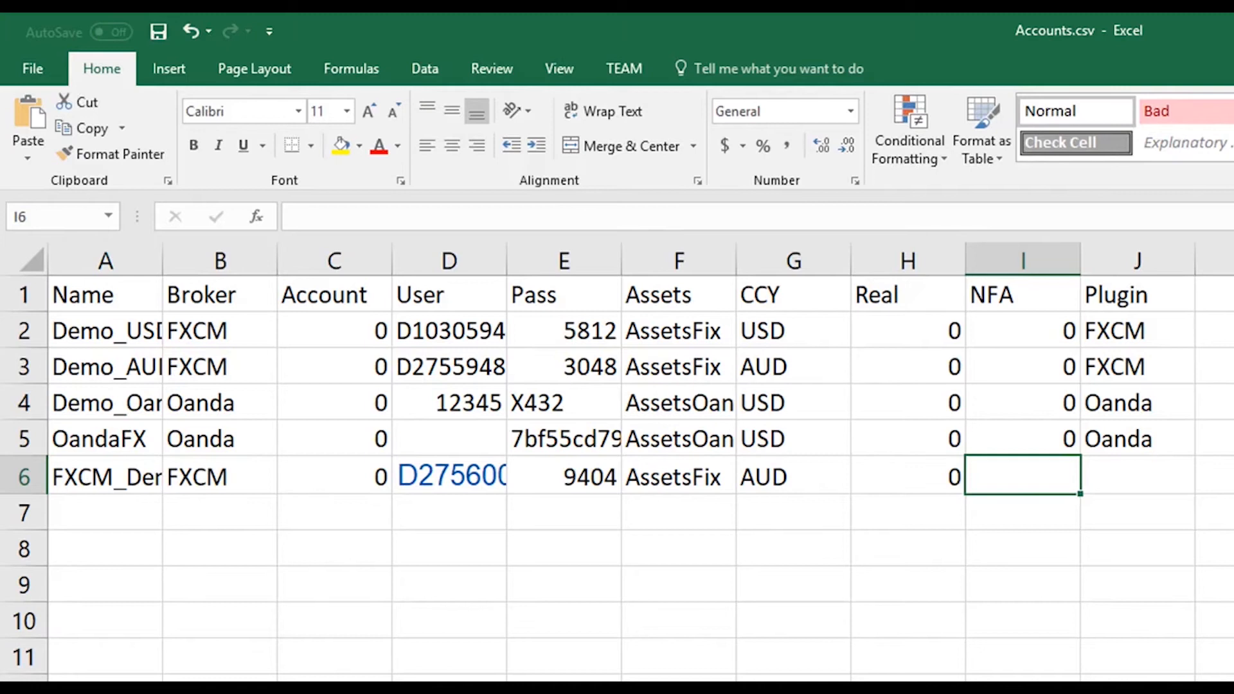
{"action": "left_click", "coordinate": [1137, 477]}
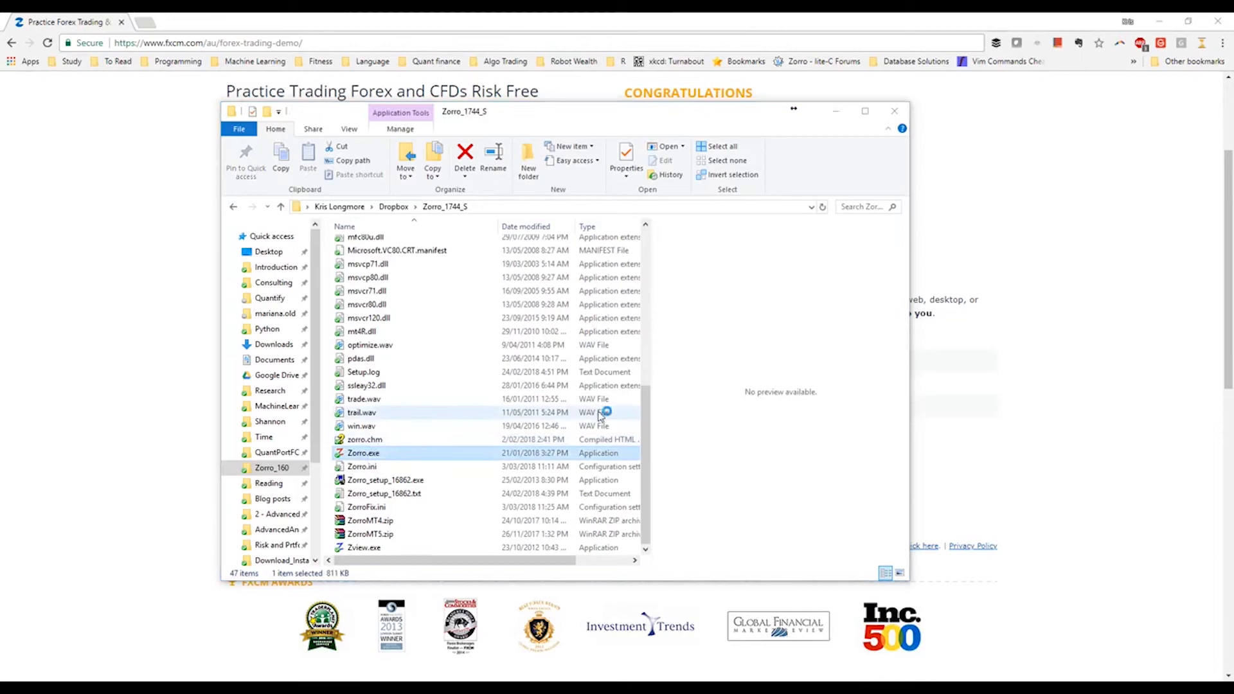
Step: Restart Zorro with the FXCM_Demo account and trade the loss_maker script
{"action": "double_click", "coordinate": [363, 452]}
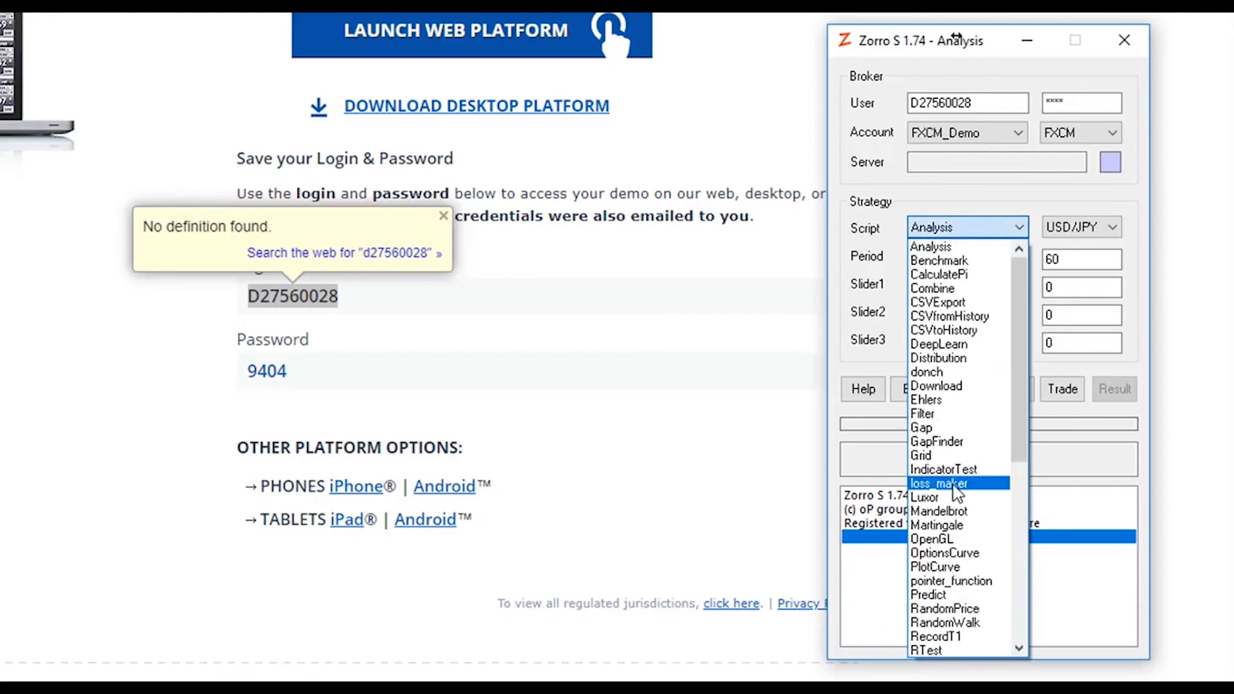
{"action": "left_click", "coordinate": [937, 483]}
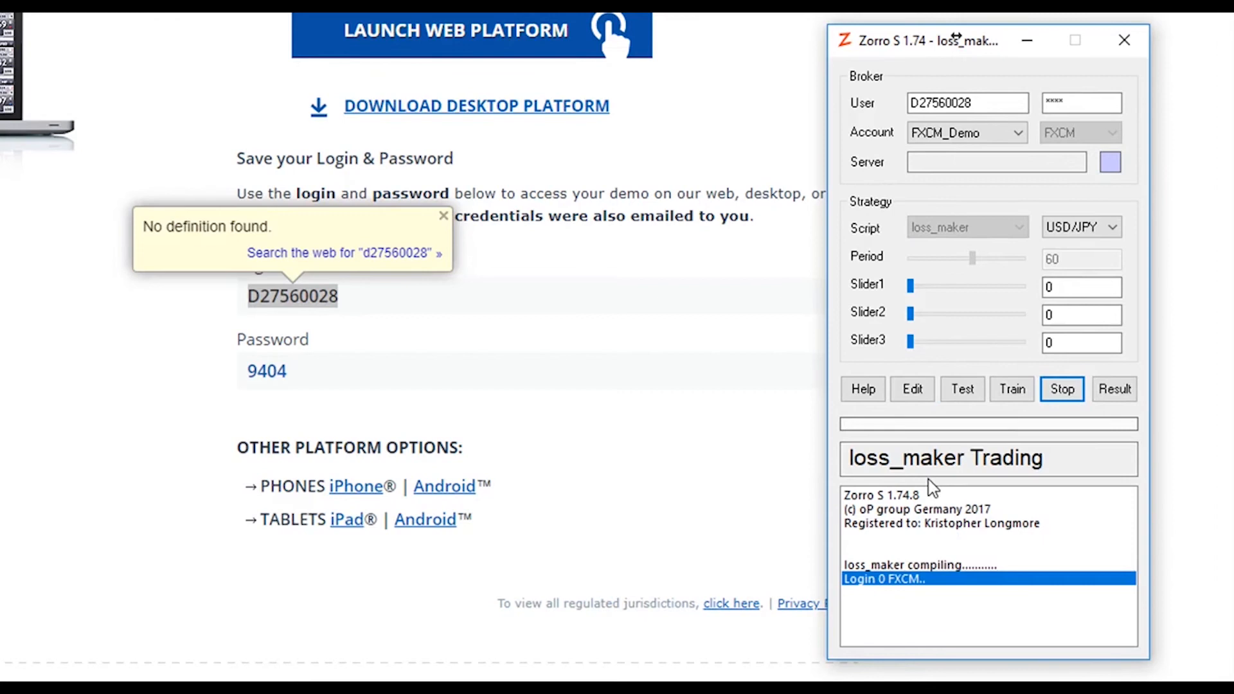